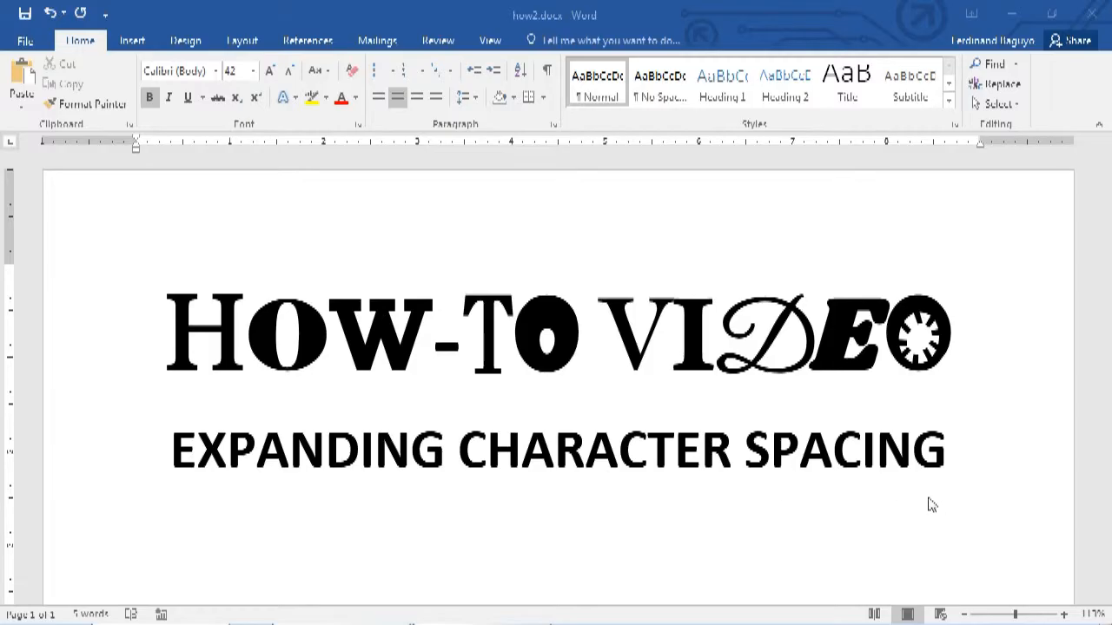
pyautogui.moveTo(937, 495)
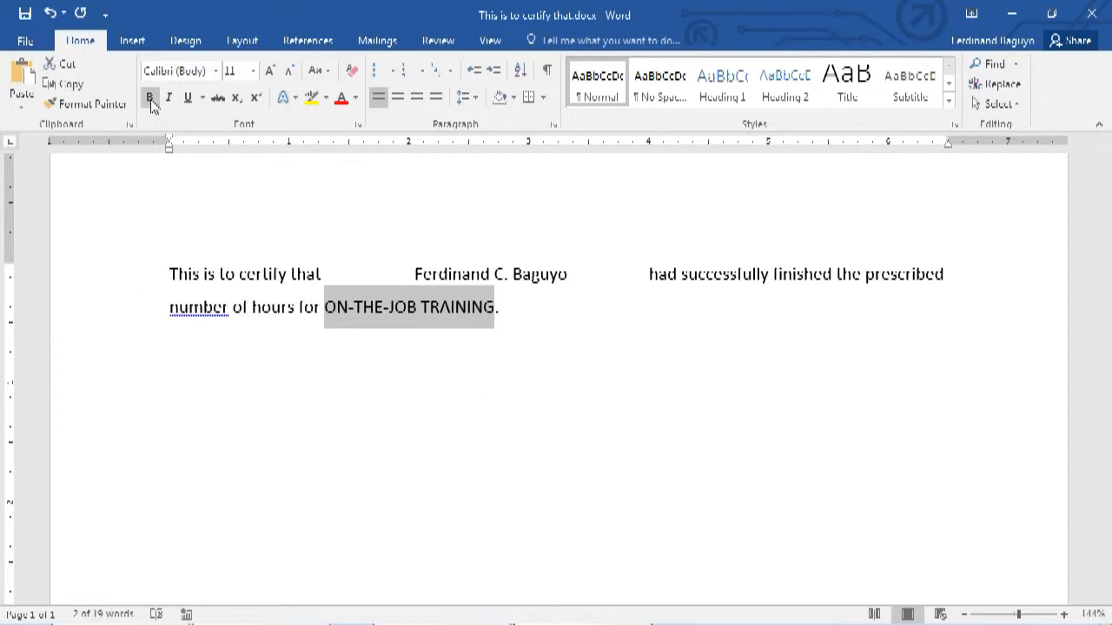
# Bold ON-THE-JOB TRAINING and bring up the Font dialog with Ctrl+D.
pyautogui.click(168, 98)
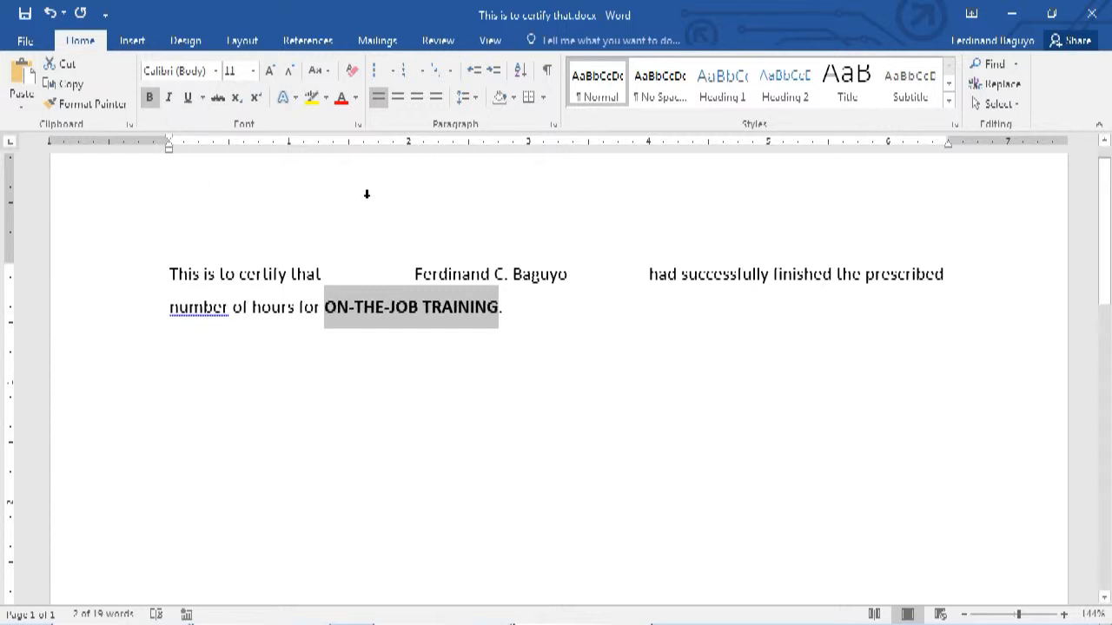
pyautogui.moveTo(365, 154)
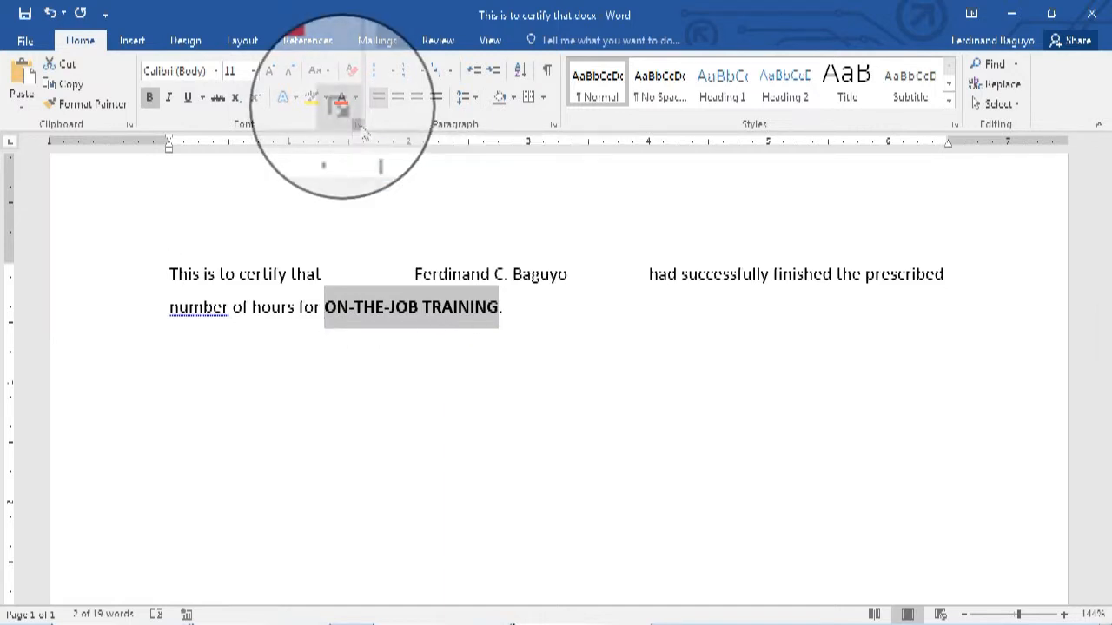
pyautogui.press('ctrl+d')
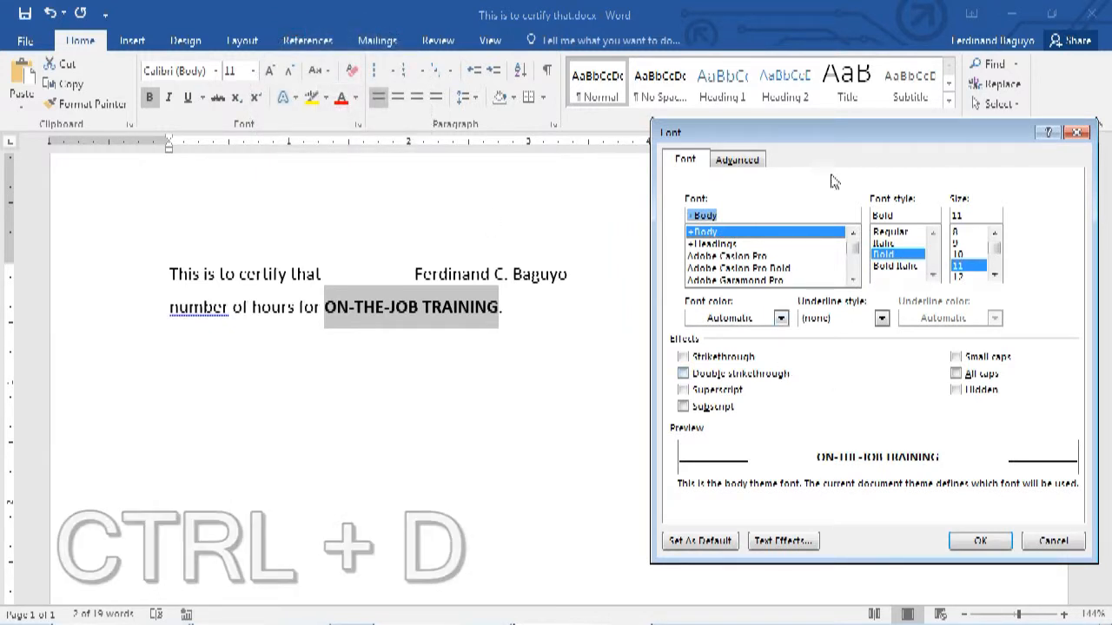
# Set Advanced character spacing for the phrase to Expanded by 2 pt and apply.
pyautogui.click(737, 159)
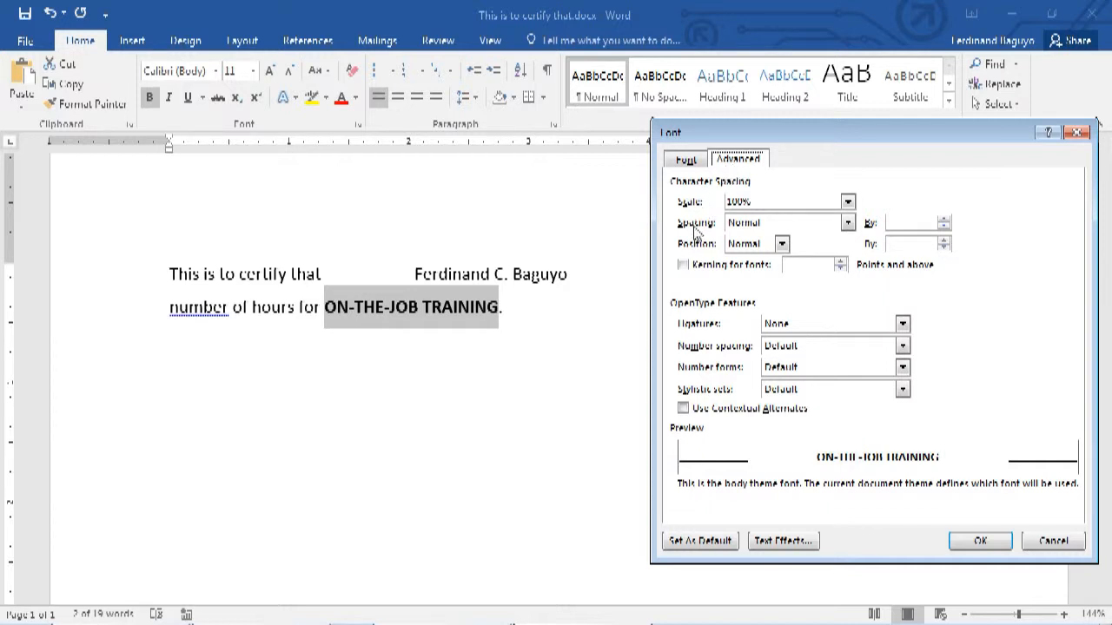
pyautogui.click(848, 222)
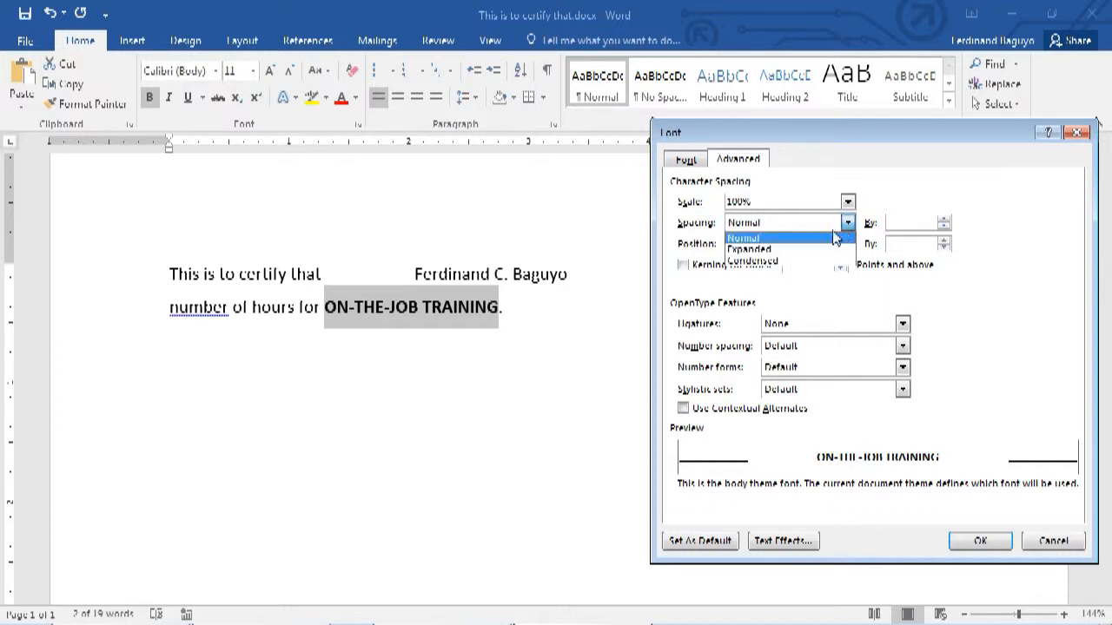
pyautogui.click(749, 250)
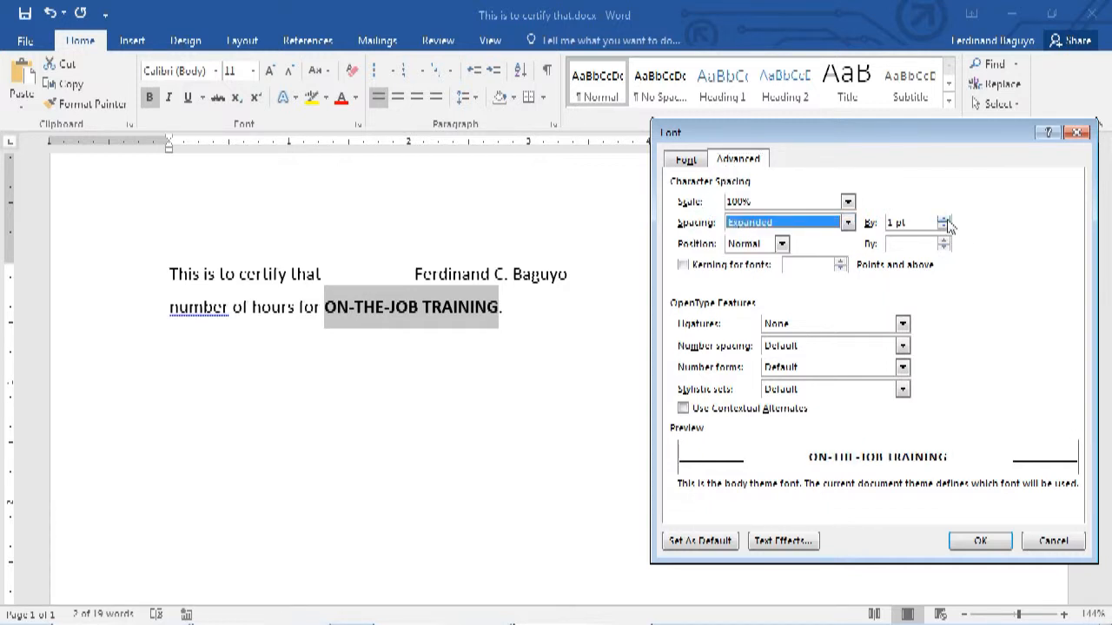
pyautogui.click(945, 218)
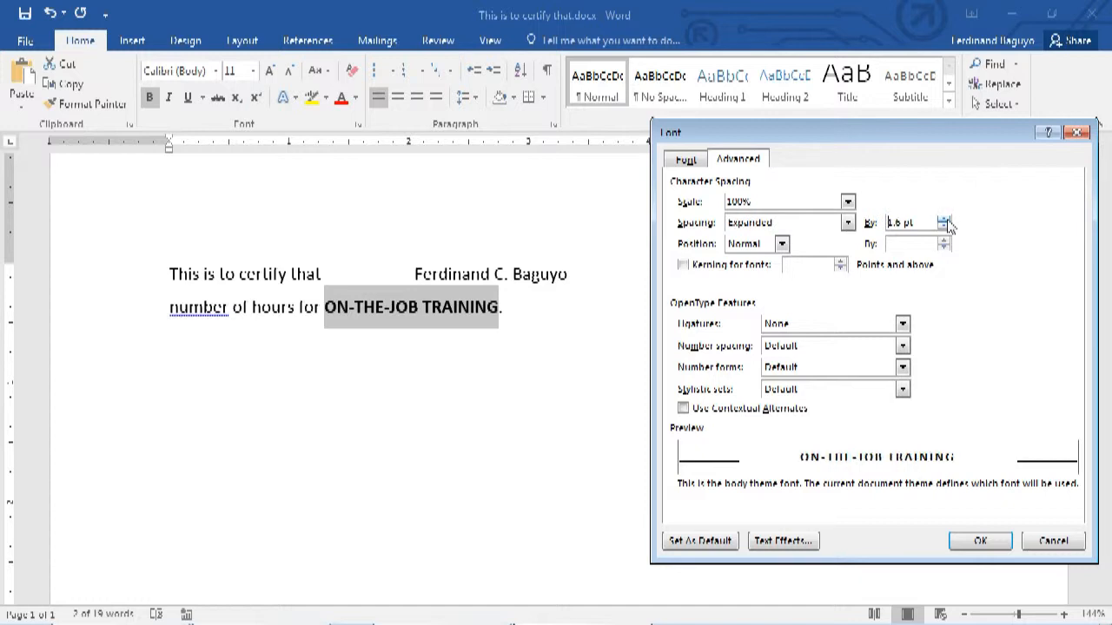
pyautogui.click(947, 218)
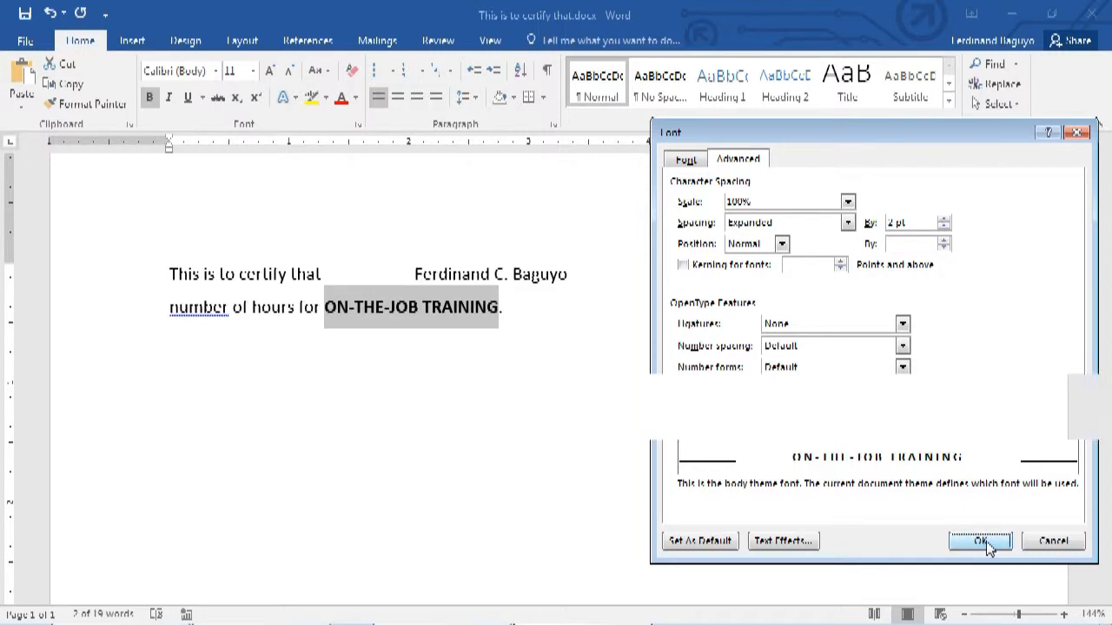
pyautogui.click(979, 541)
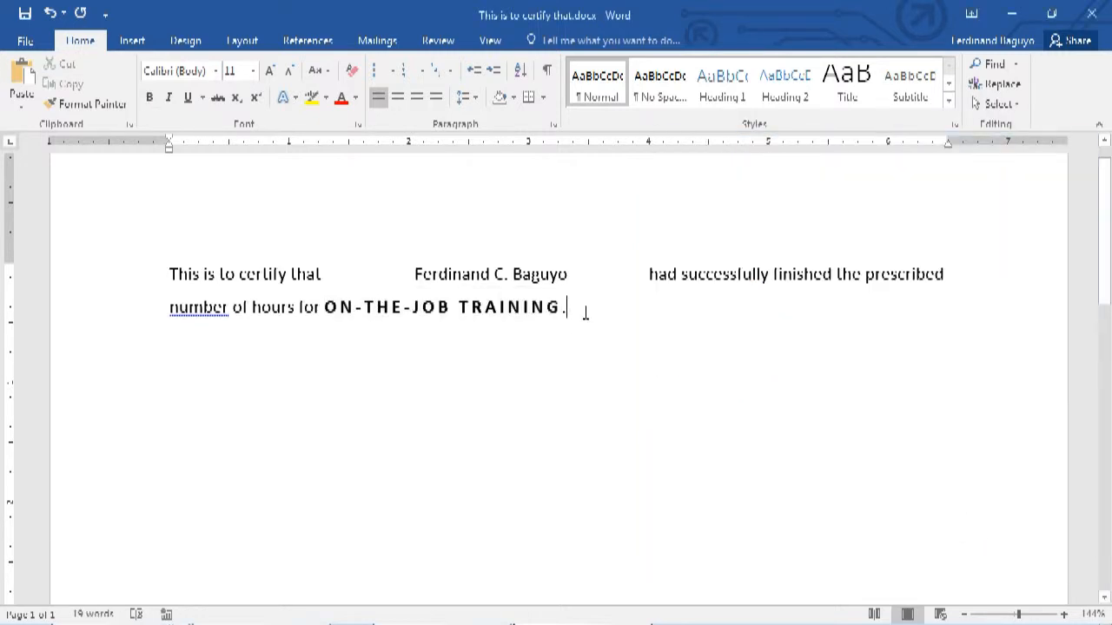